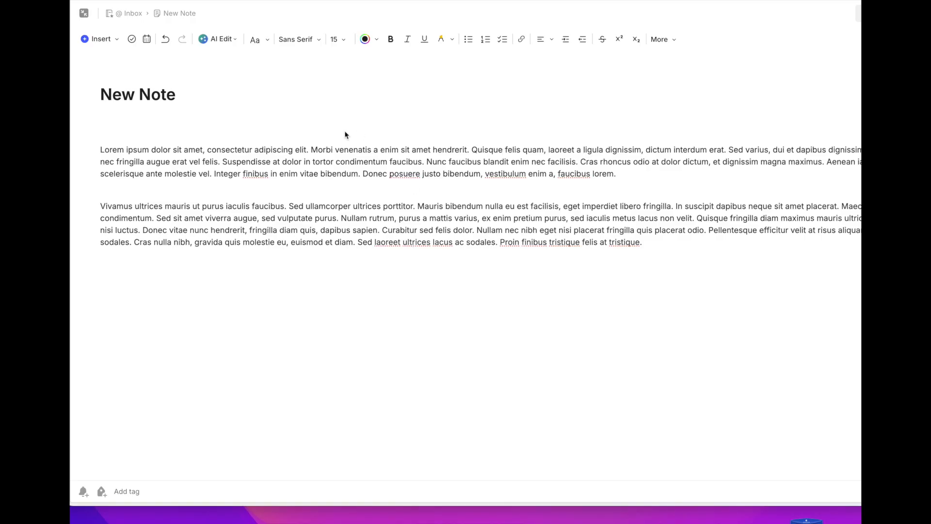
mouse_move(460, 300)
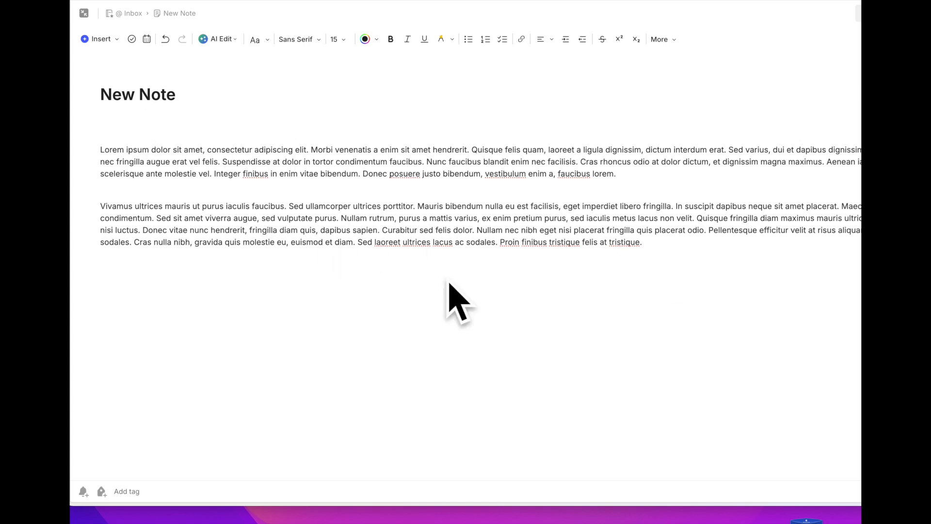
mouse_move(439, 250)
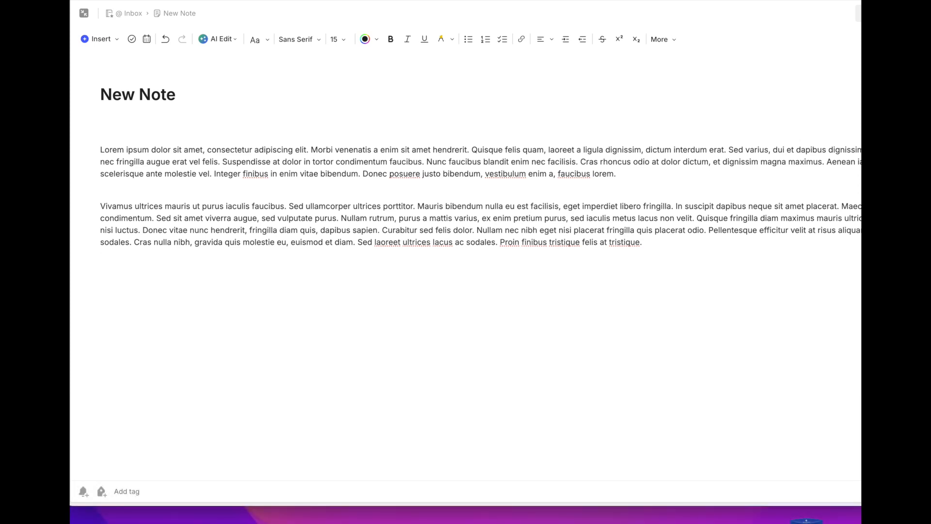
mouse_move(648, 362)
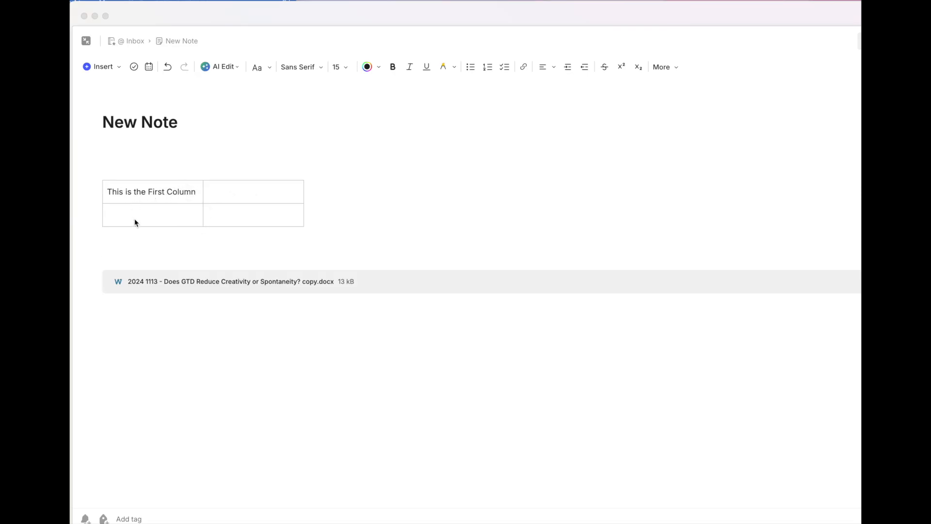
mouse_move(324, 204)
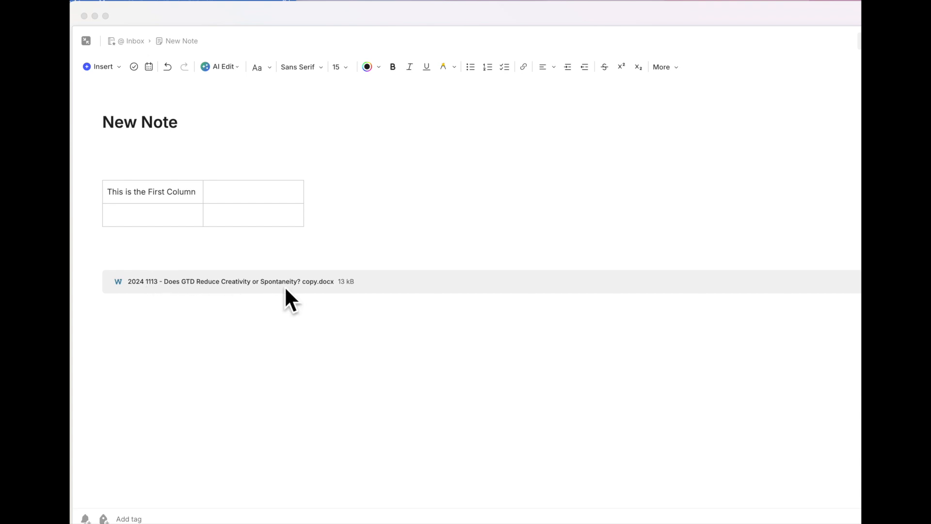
mouse_move(359, 306)
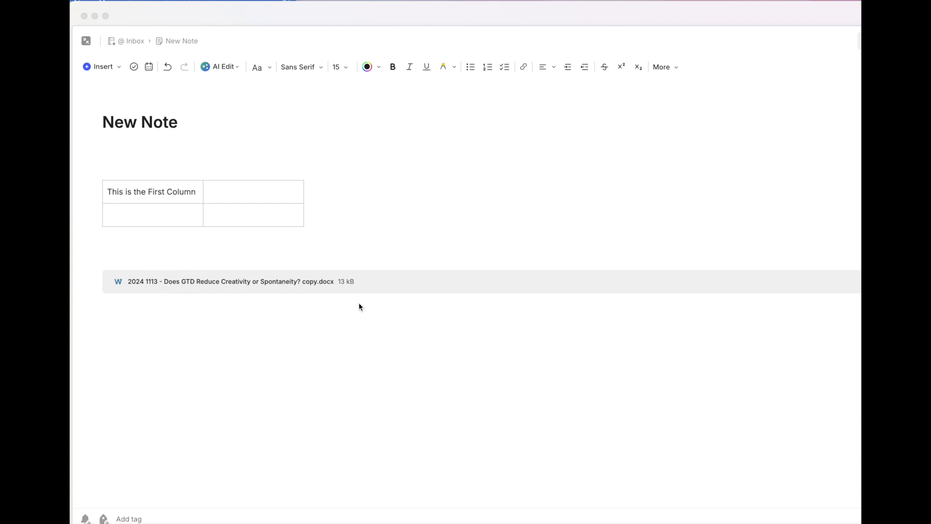
mouse_move(618, 284)
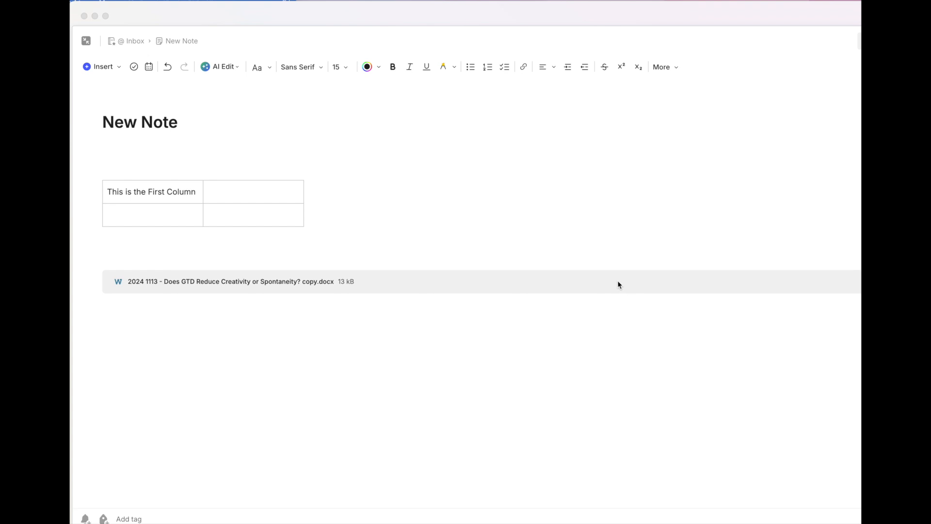
mouse_move(199, 279)
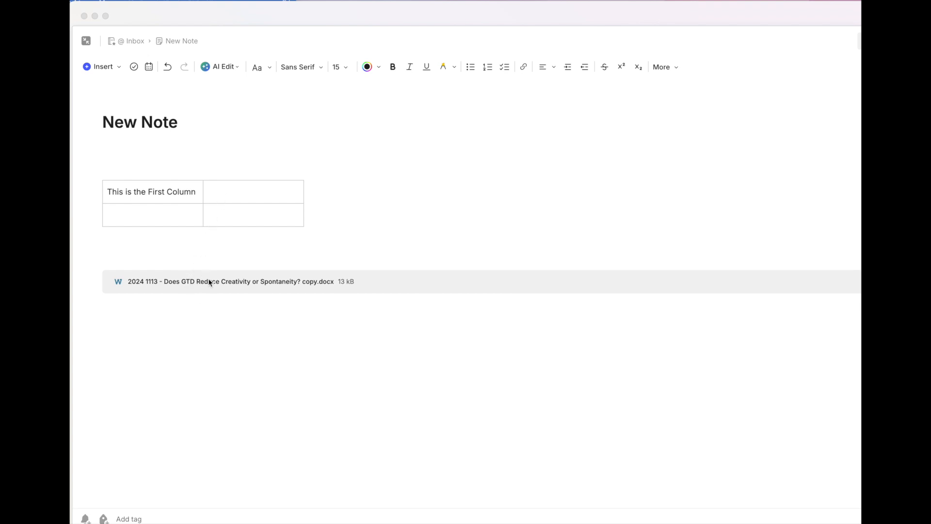
mouse_move(219, 289)
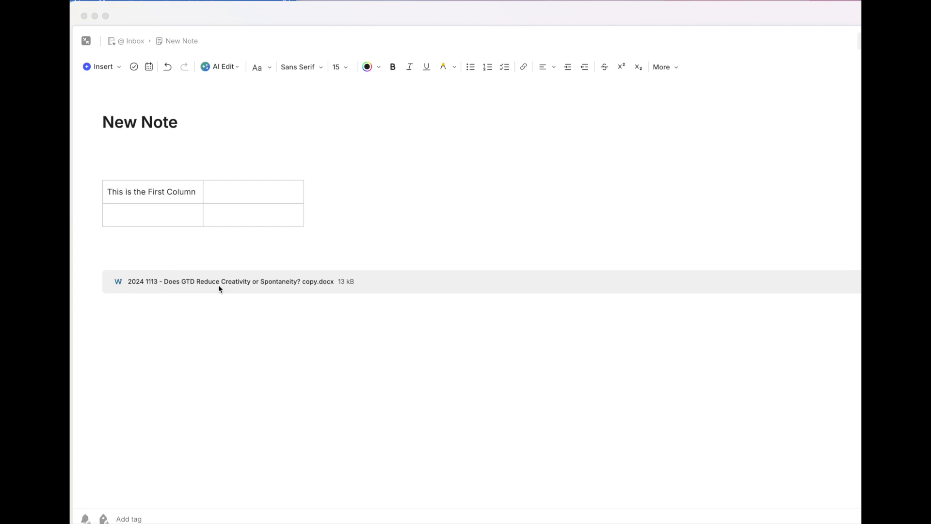
mouse_move(209, 287)
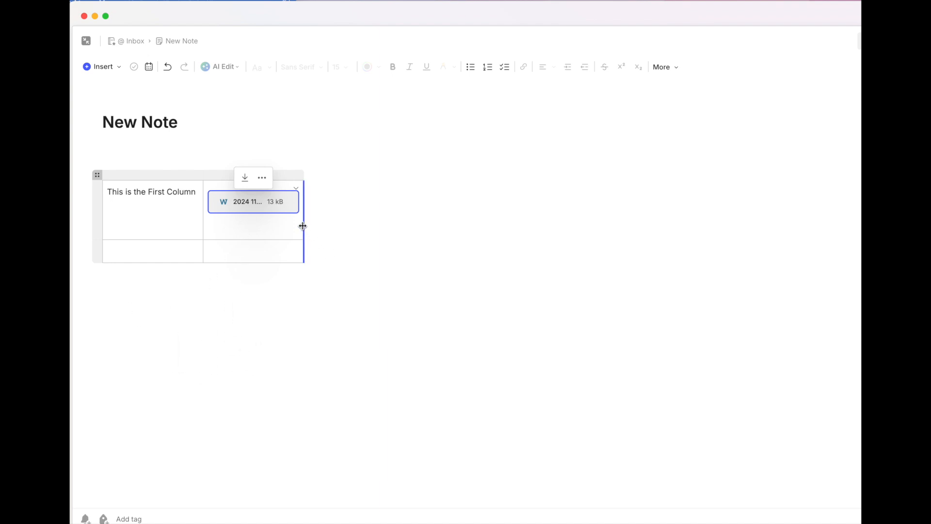
- Resize the second table column so more of the .docx file name shows
left_click_drag(303, 226, 549, 242)
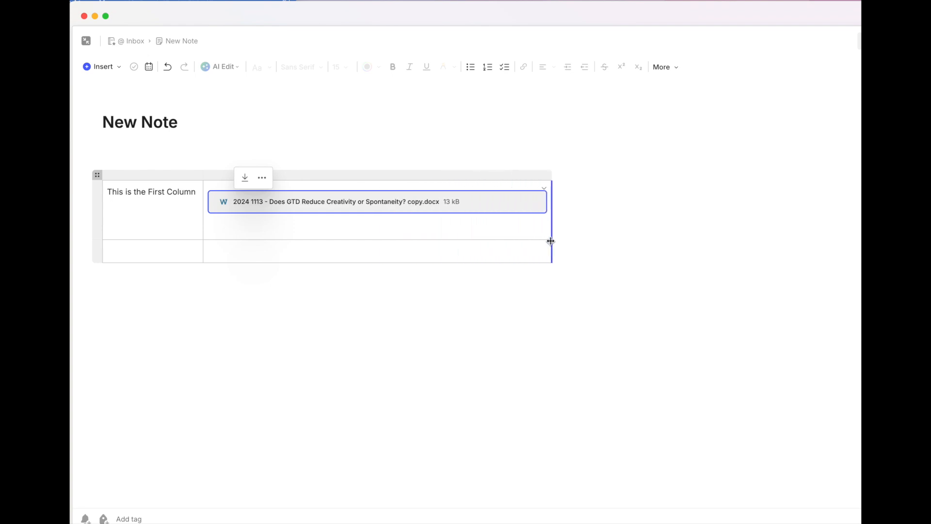
left_click_drag(550, 241, 359, 231)
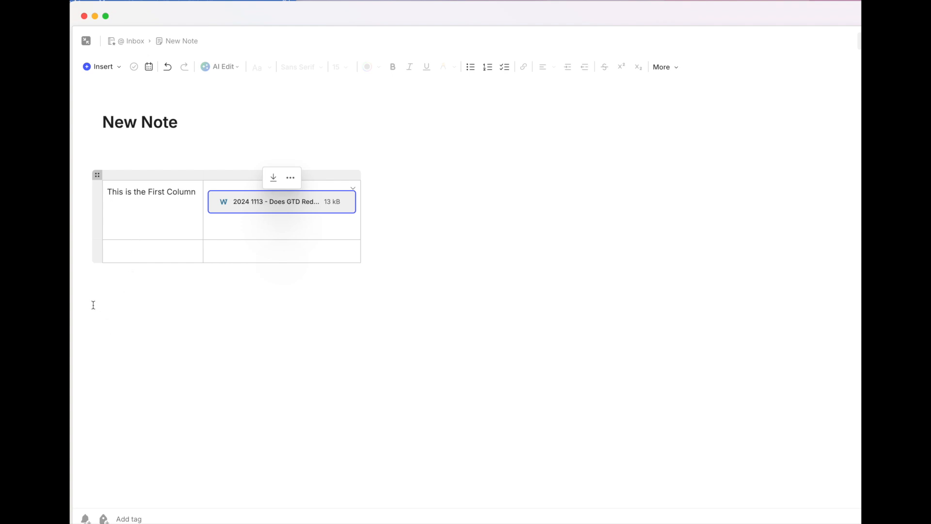
mouse_move(239, 354)
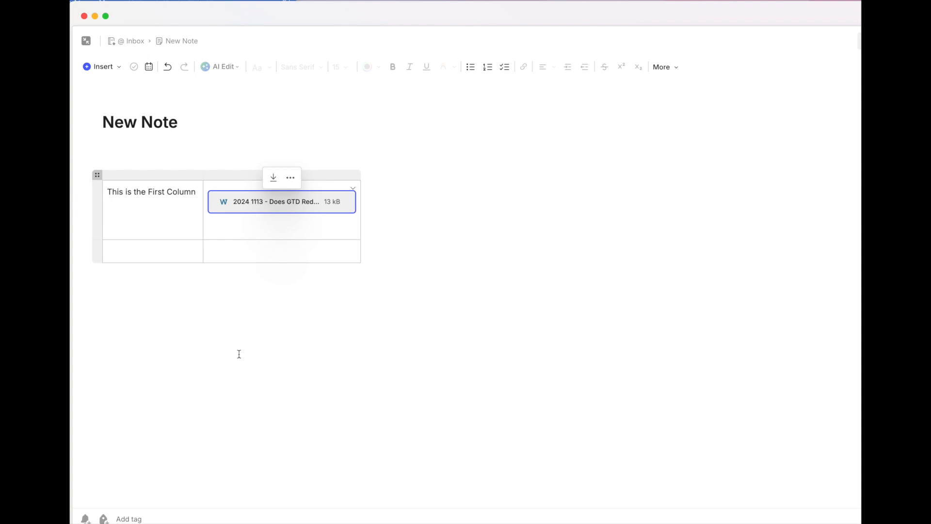
mouse_move(152, 197)
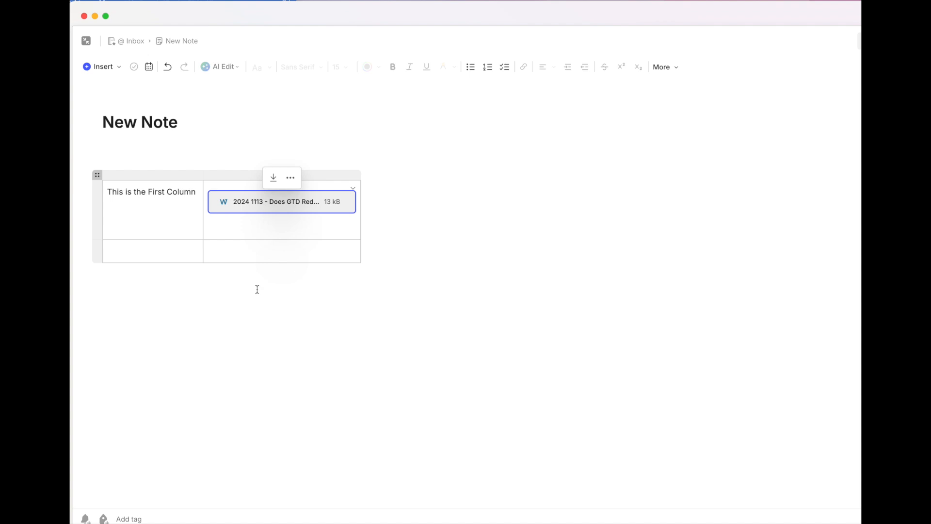
mouse_move(196, 320)
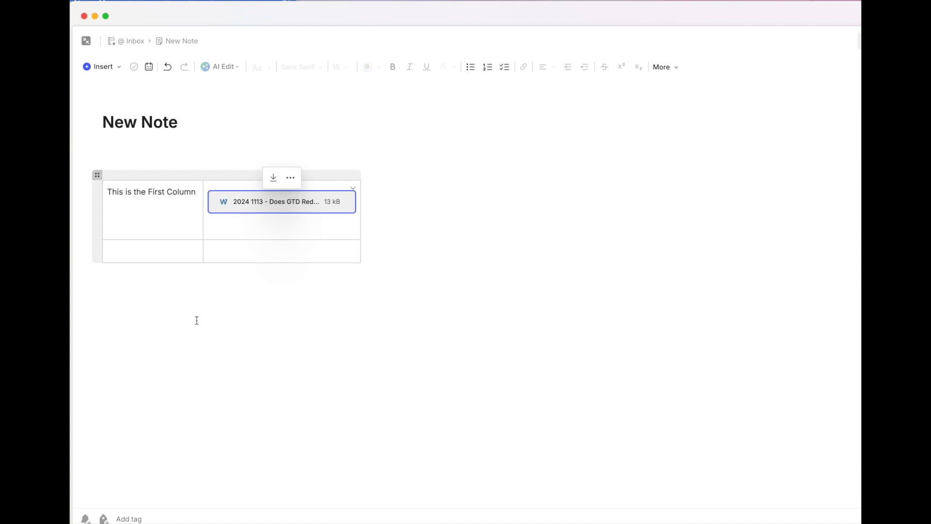